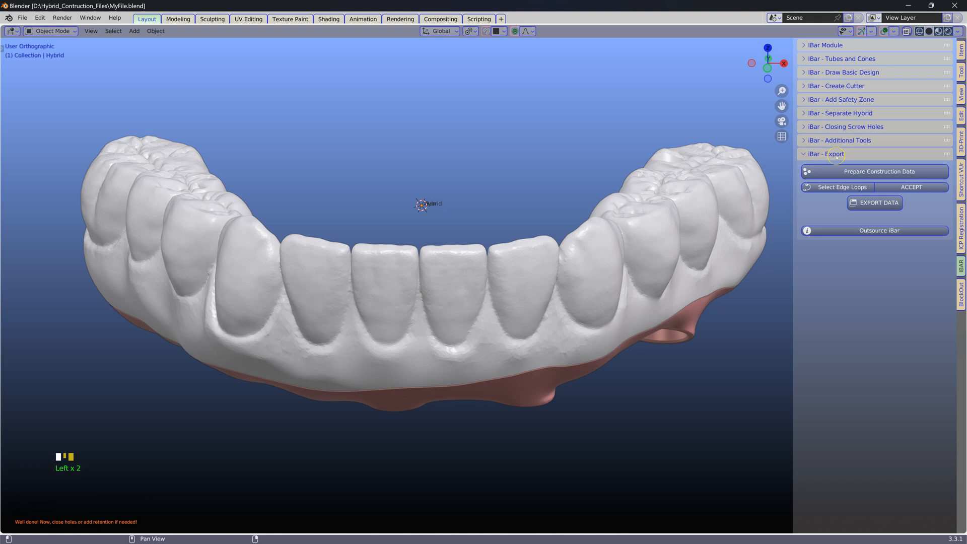
Step: Prepare the Hybrid_Shell construction data so the shell with its coping stands alone
left_click(825, 44)
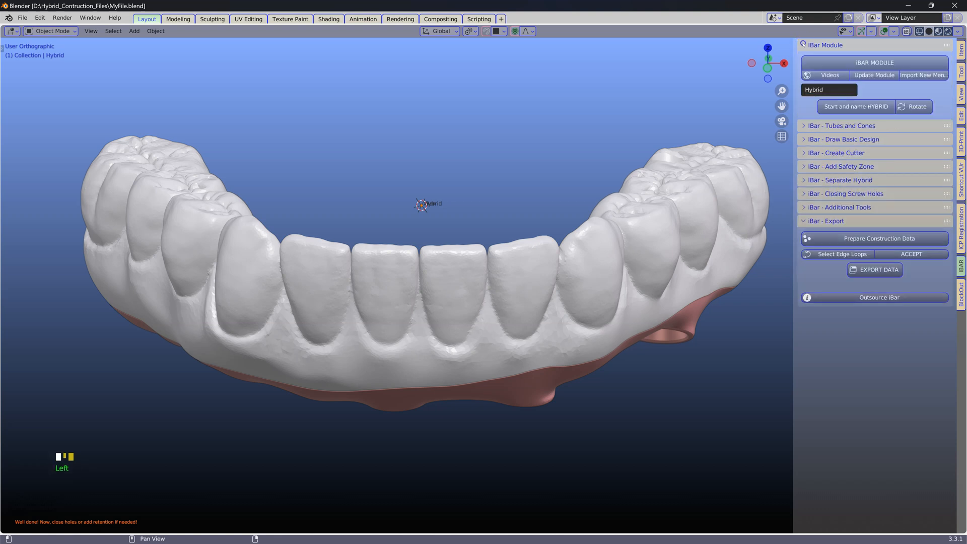
mouse_move(929, 76)
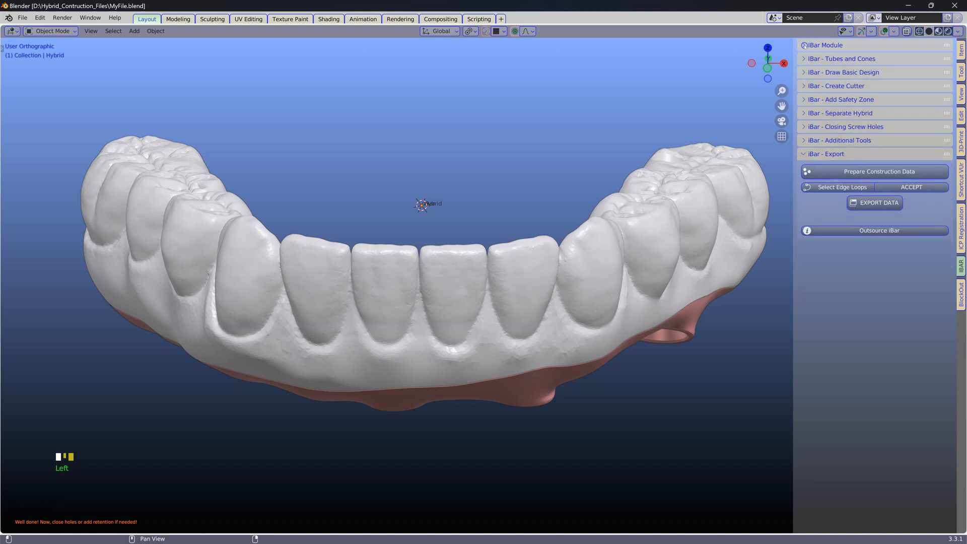
left_click(422, 204)
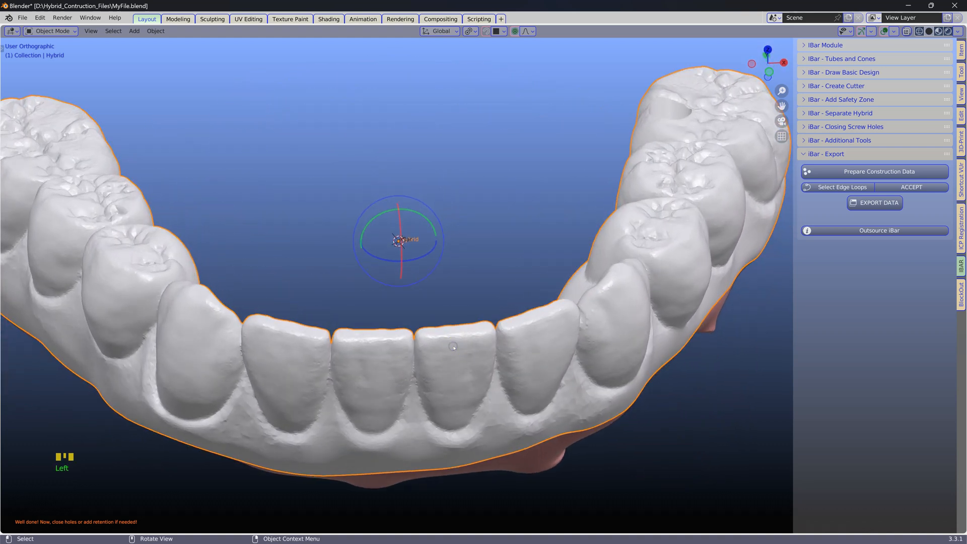
scroll("down", 3)
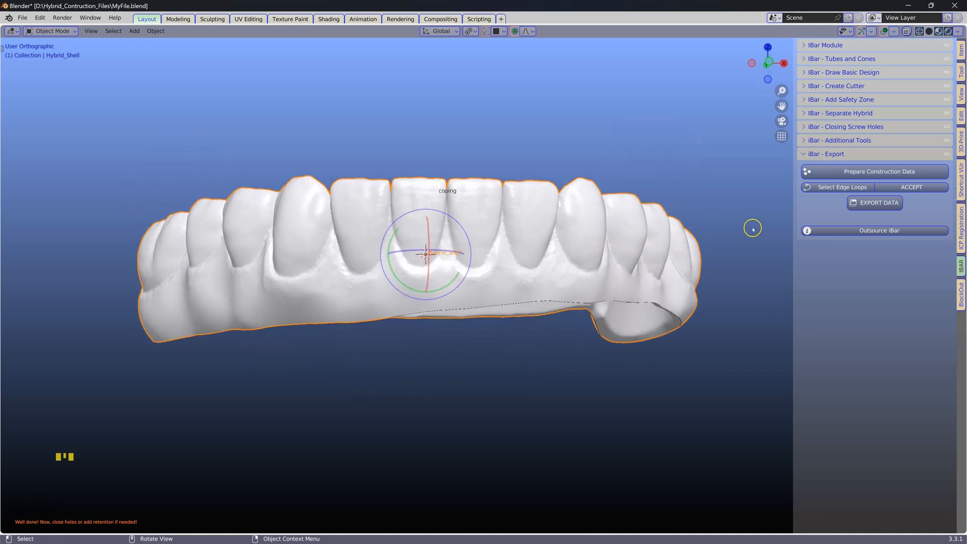
mouse_move(874, 203)
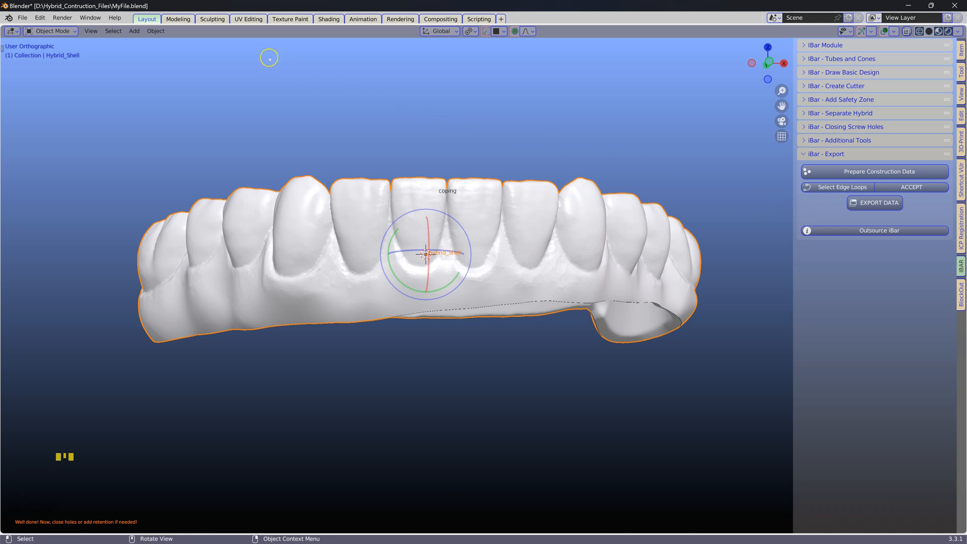
mouse_move(80, 6)
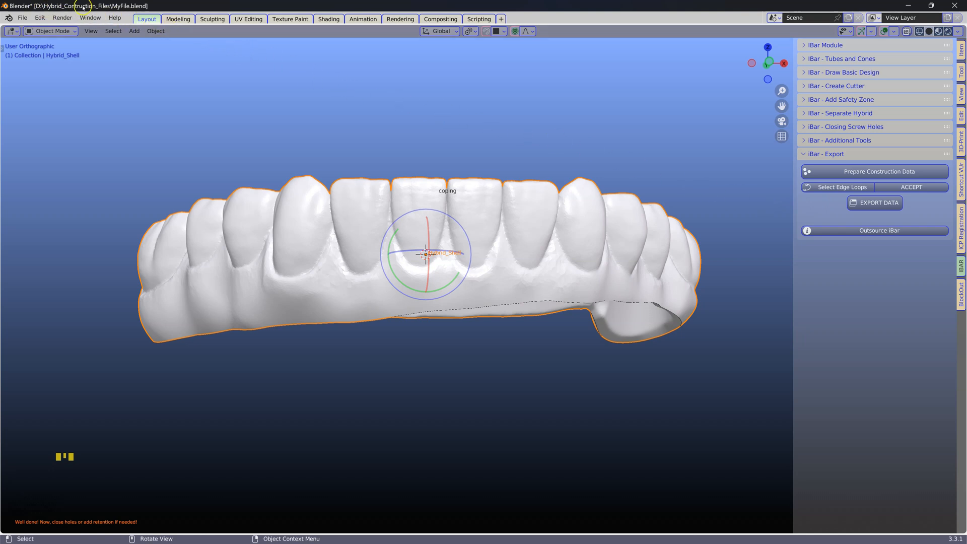
mouse_move(456, 151)
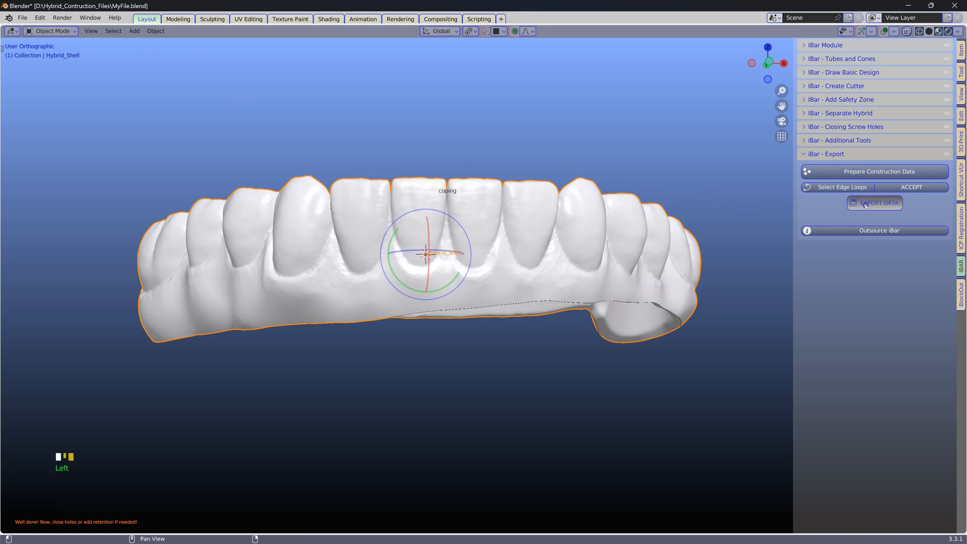
Step: Export the hybrid shell data and browse into the new ConstructionData1 folder
left_click(879, 202)
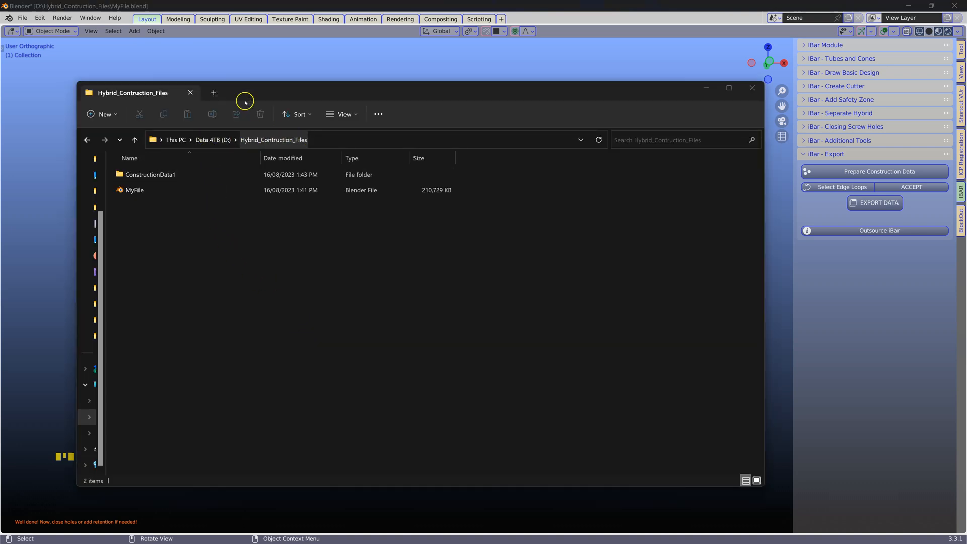
mouse_move(104, 114)
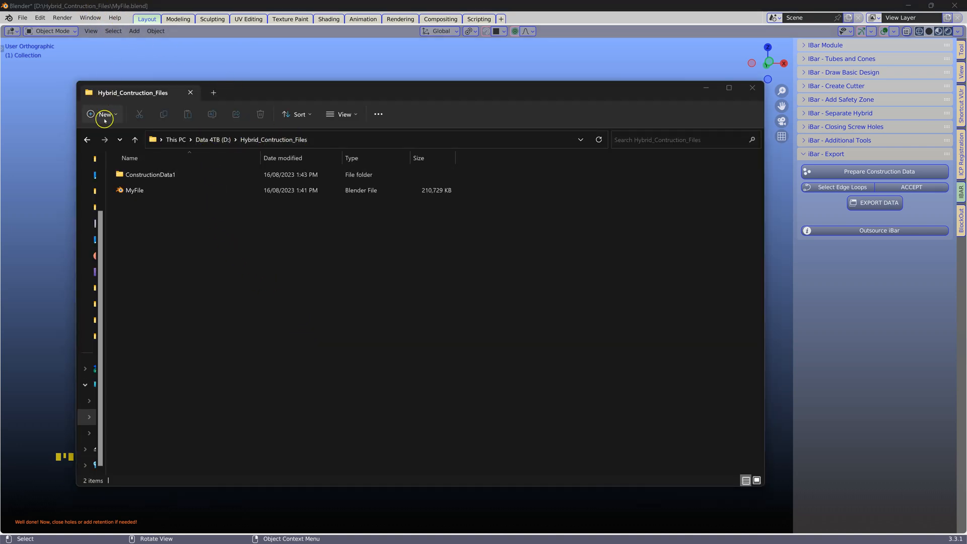
left_click(134, 190)
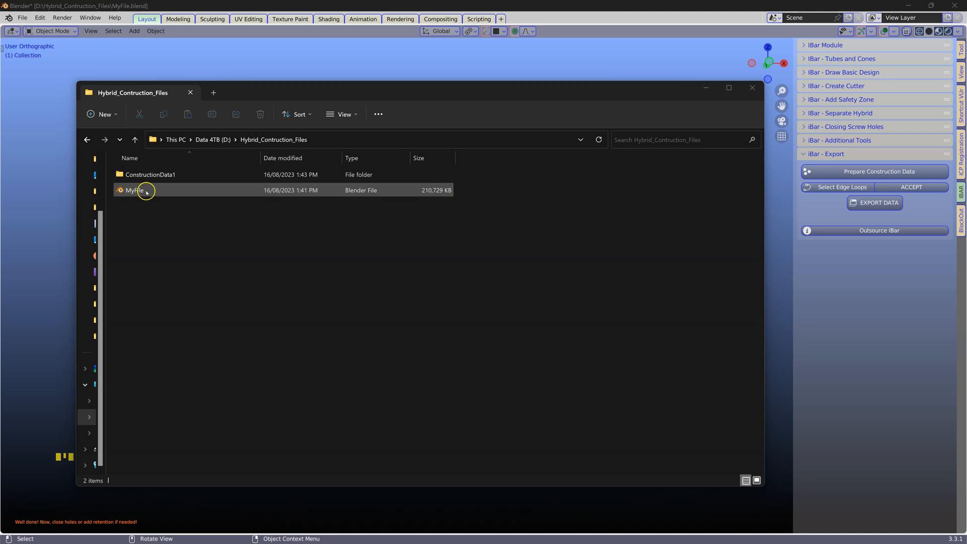
left_click(150, 175)
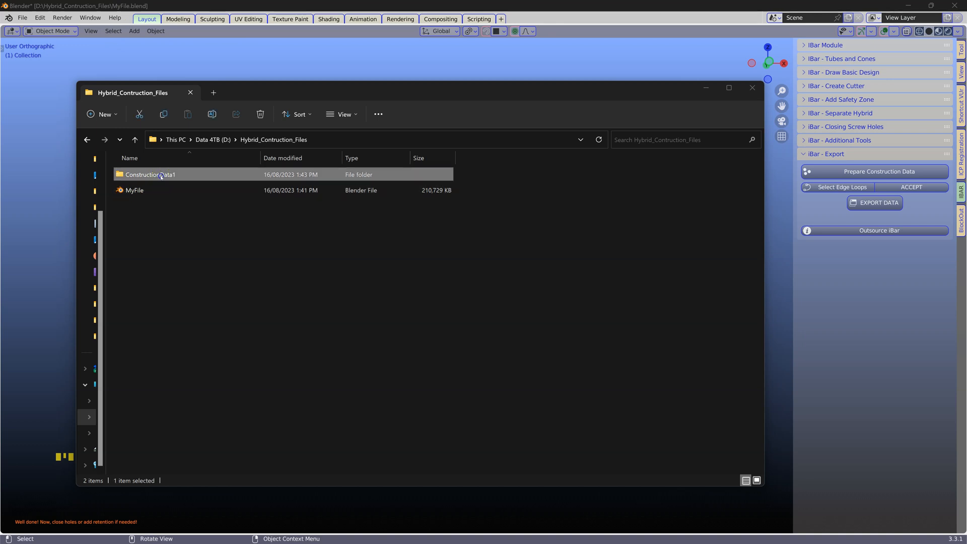
double_click(149, 174)
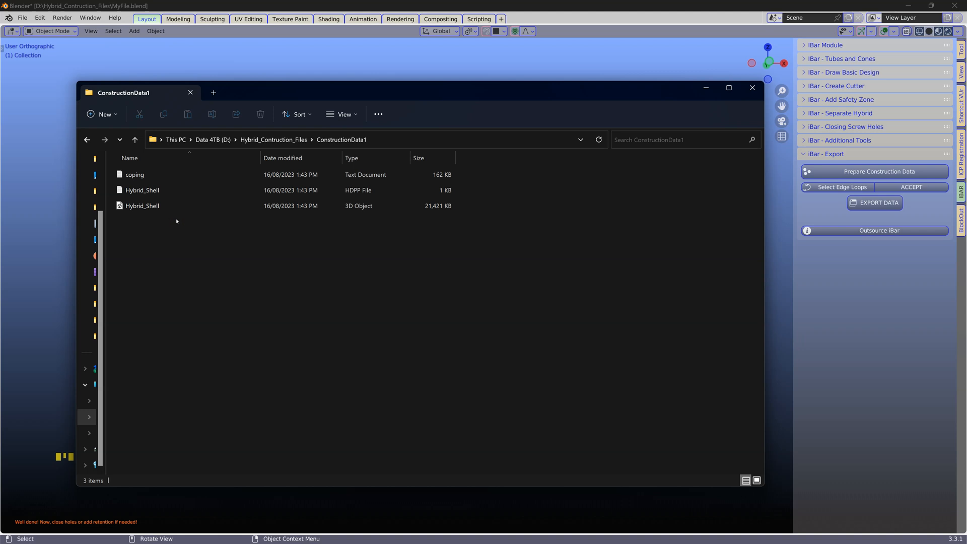
mouse_move(168, 205)
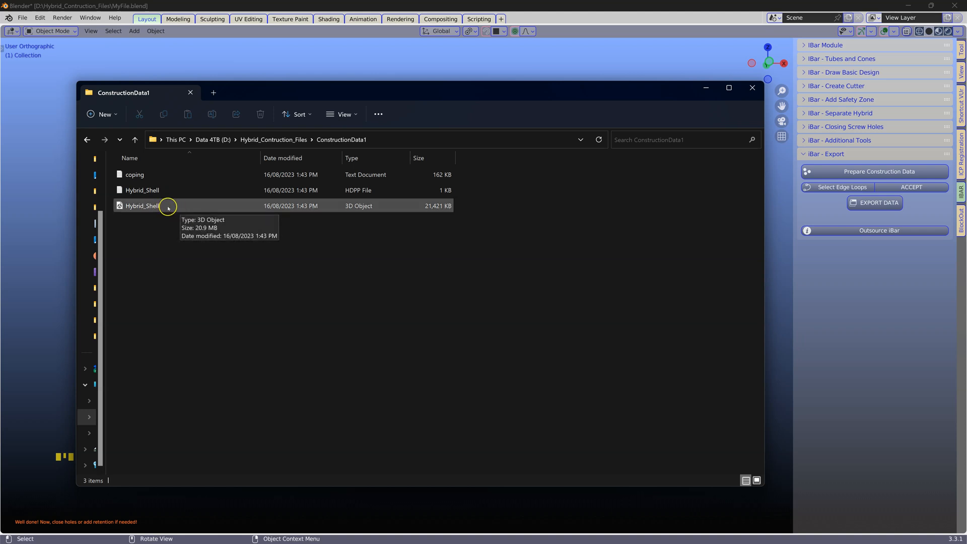
Step: Review the Hybrid_Shell 3D object, coping coordinate text and HDPP files, then close the folder
double_click(142, 206)
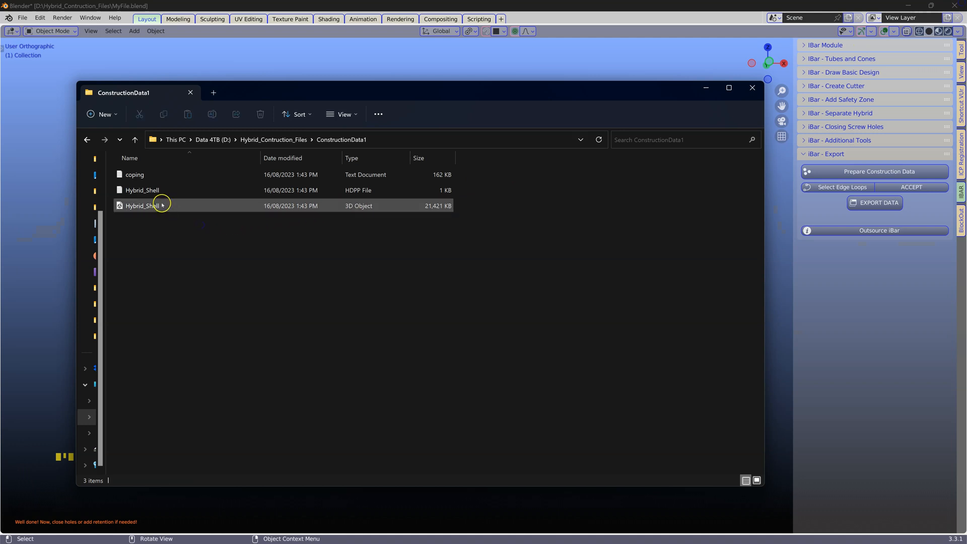
left_click(134, 175)
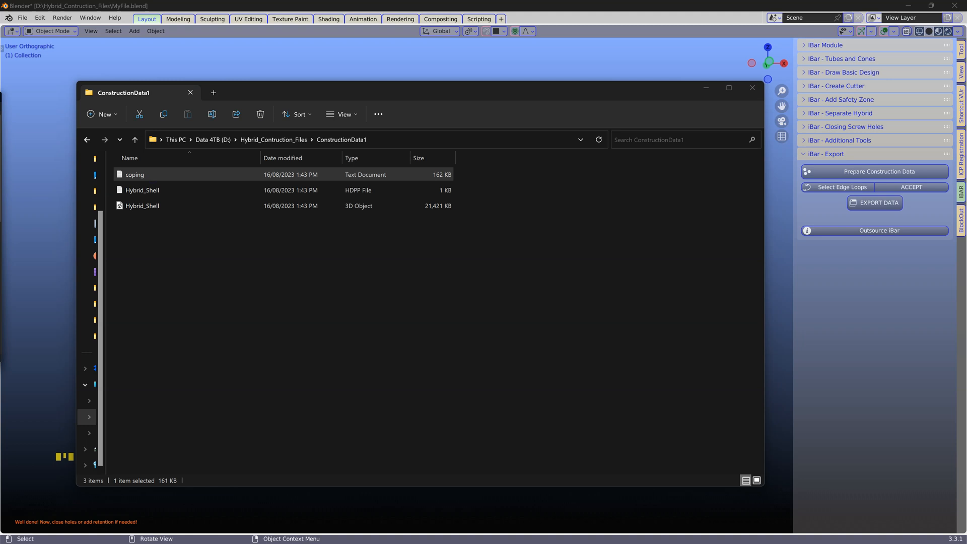
double_click(134, 174)
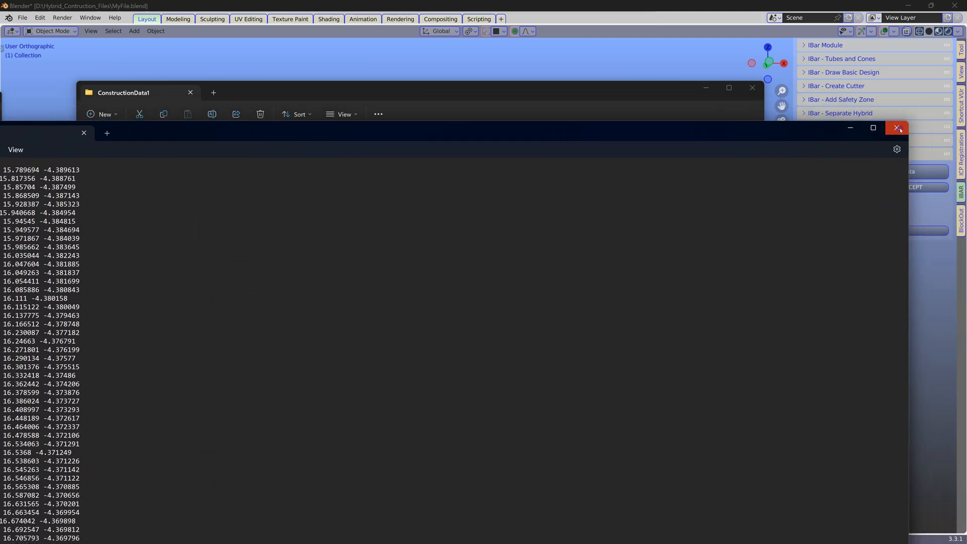
left_click(898, 128)
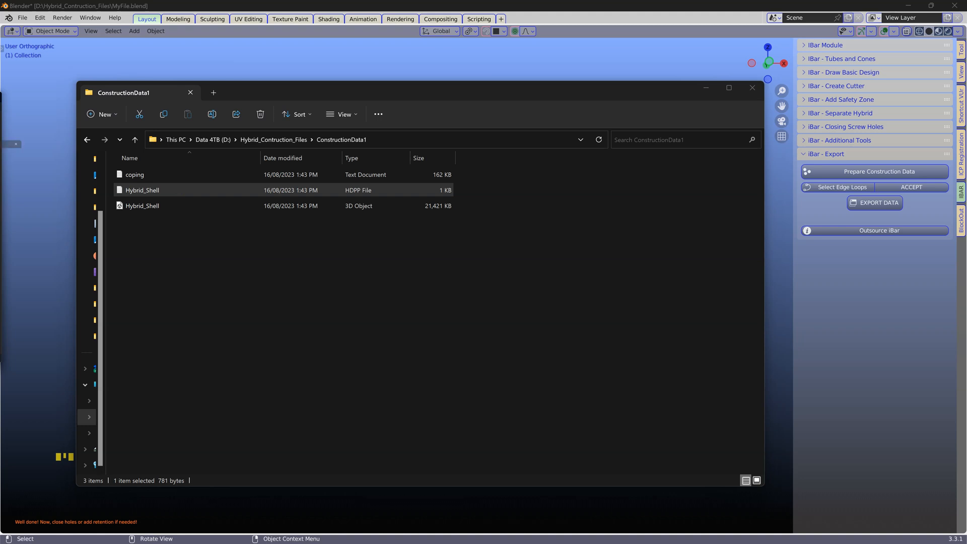
double_click(142, 191)
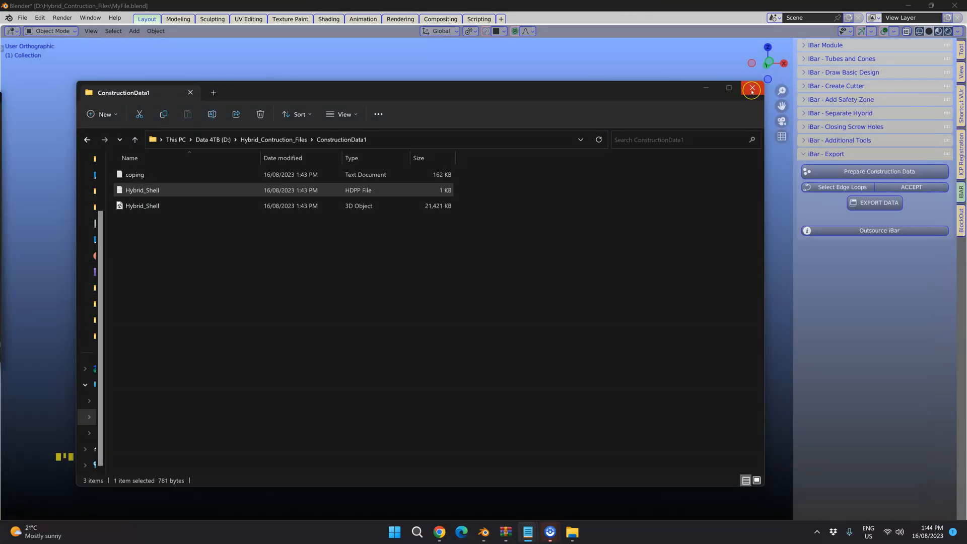
left_click(751, 89)
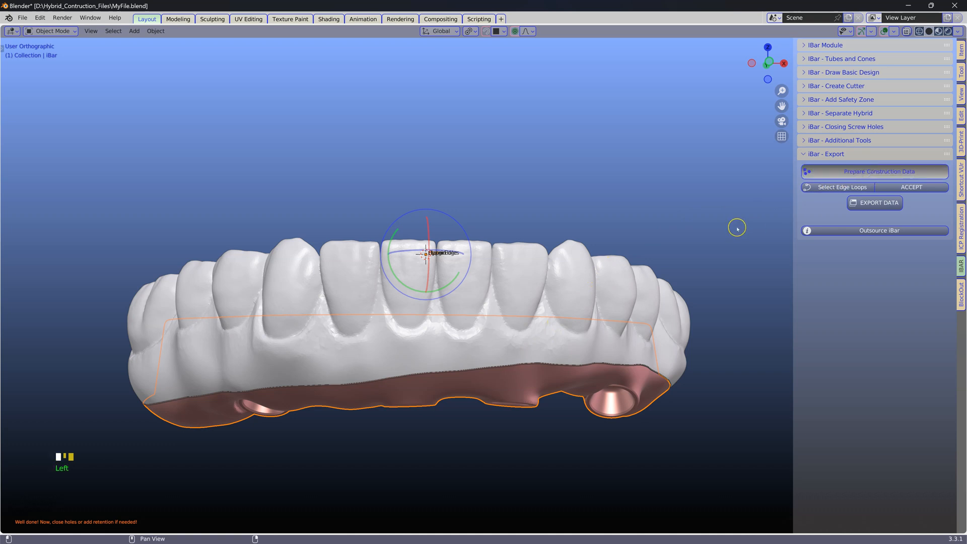
Step: Select the ring of edges around each of the iBar_Complete's four screw holes in Edit Mode
left_click(878, 171)
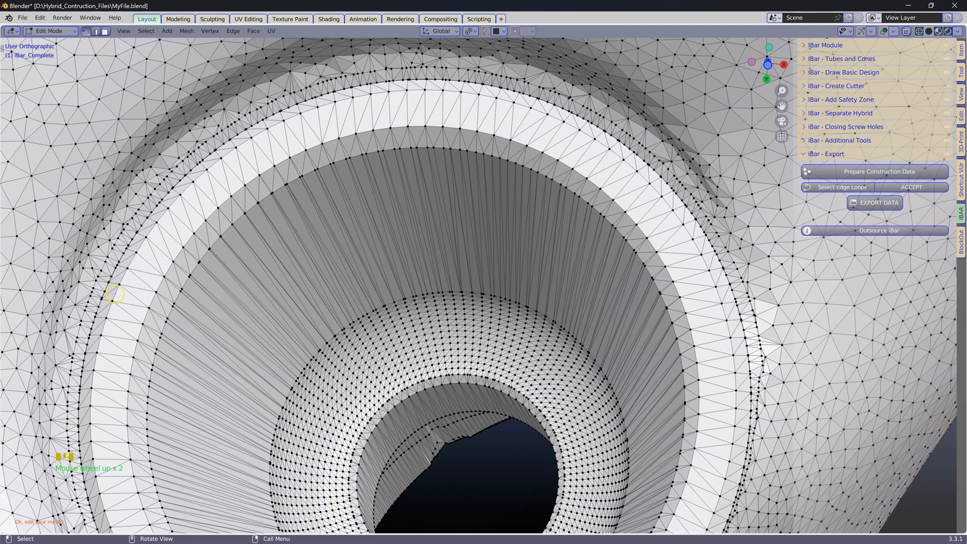
left_click(114, 293)
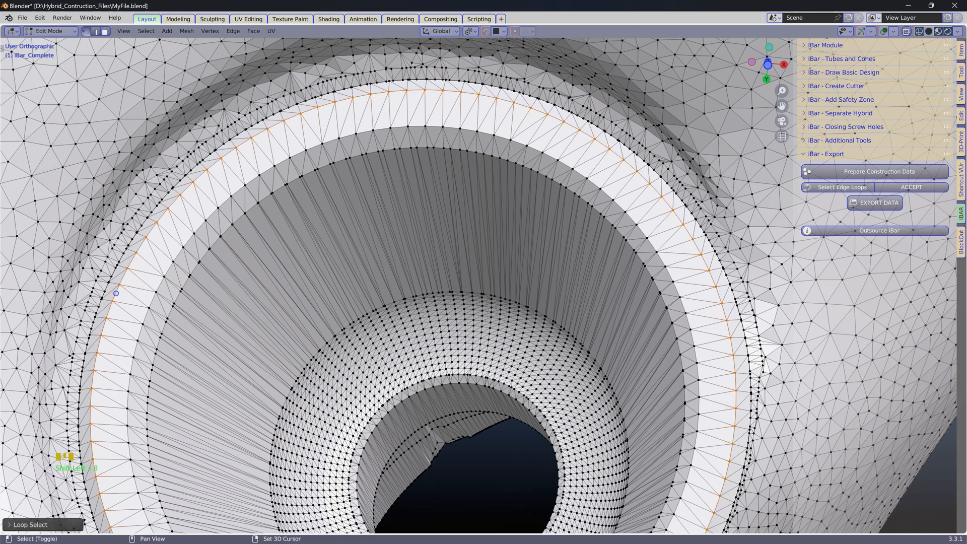
scroll("down", 3)
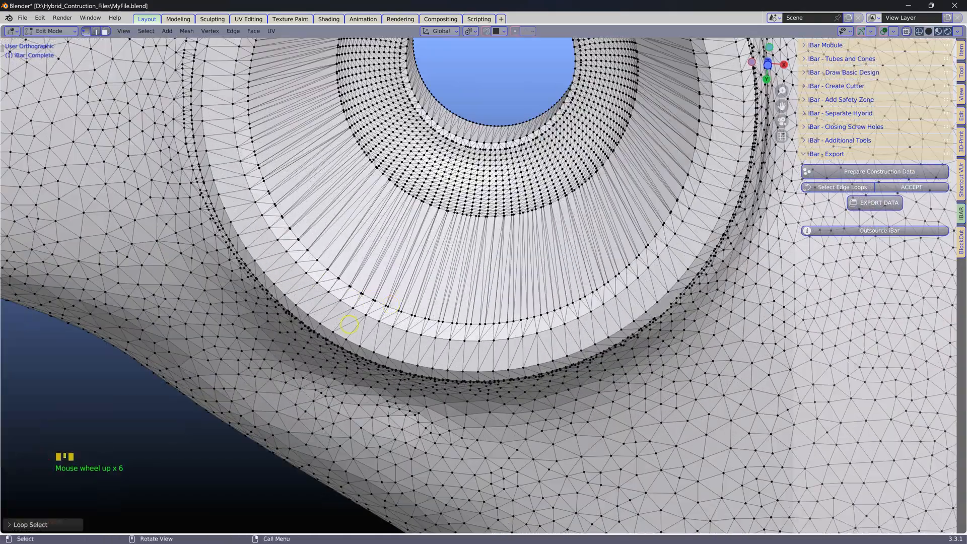
scroll("down", 3)
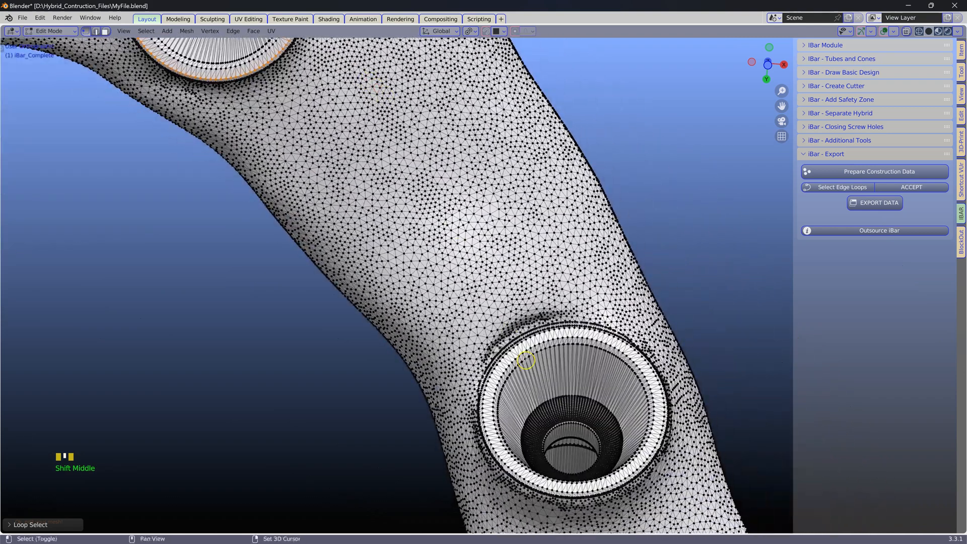
scroll("up", 3)
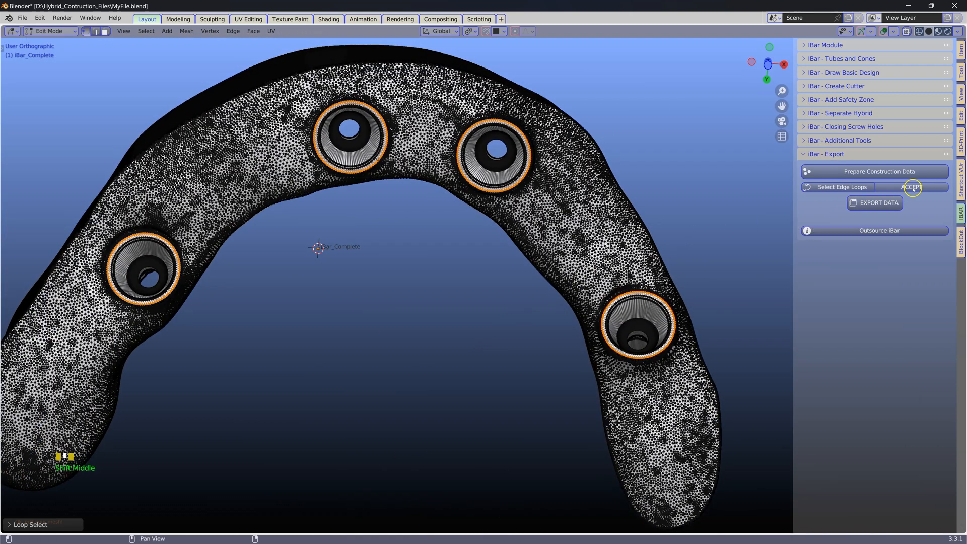
Step: Accept the screw-hole loops to generate abutment bases and emergence, then export the iBar data
left_click(912, 187)
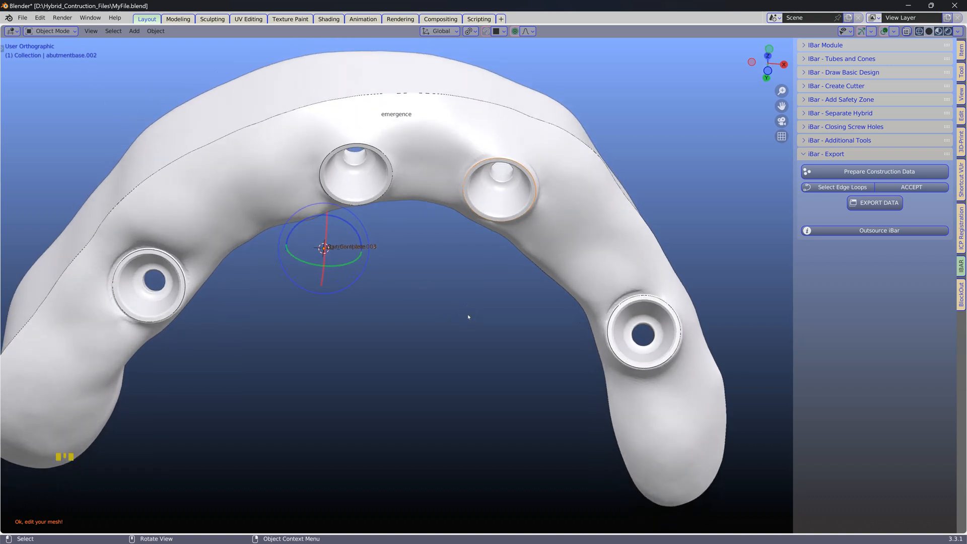
left_click_drag(469, 317, 719, 246)
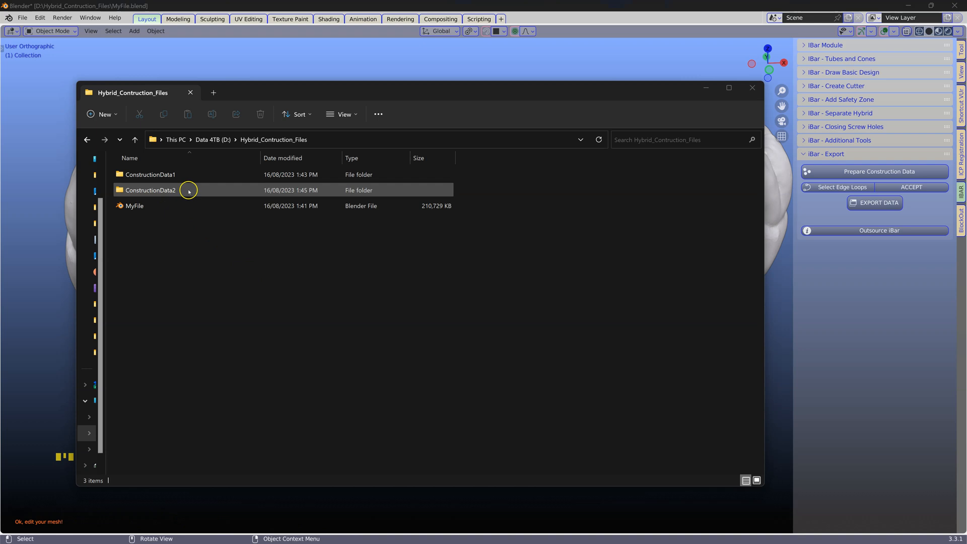
Step: Browse ConstructionData2's abutmentbase text files and iBar_Complete HDPP and 3D object files
double_click(149, 190)
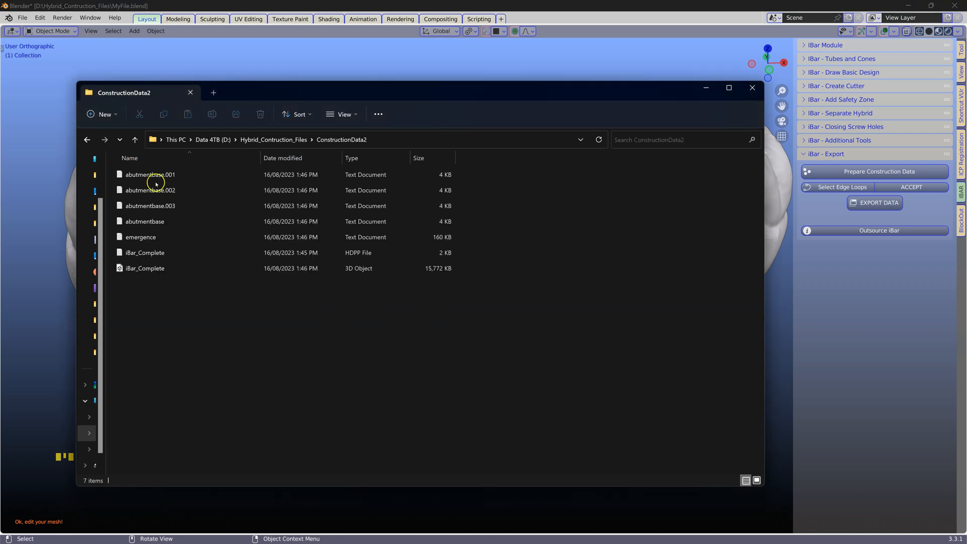
left_click(144, 252)
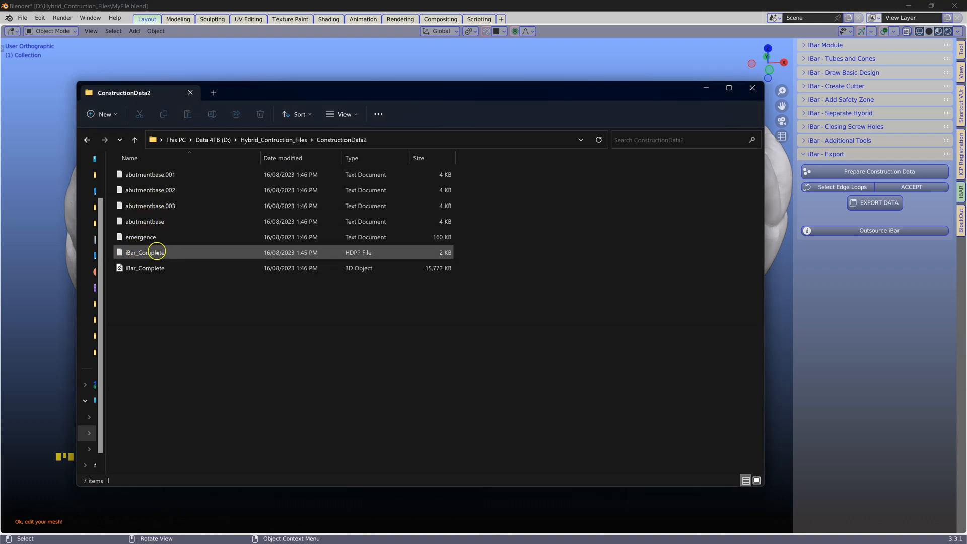
mouse_move(179, 272)
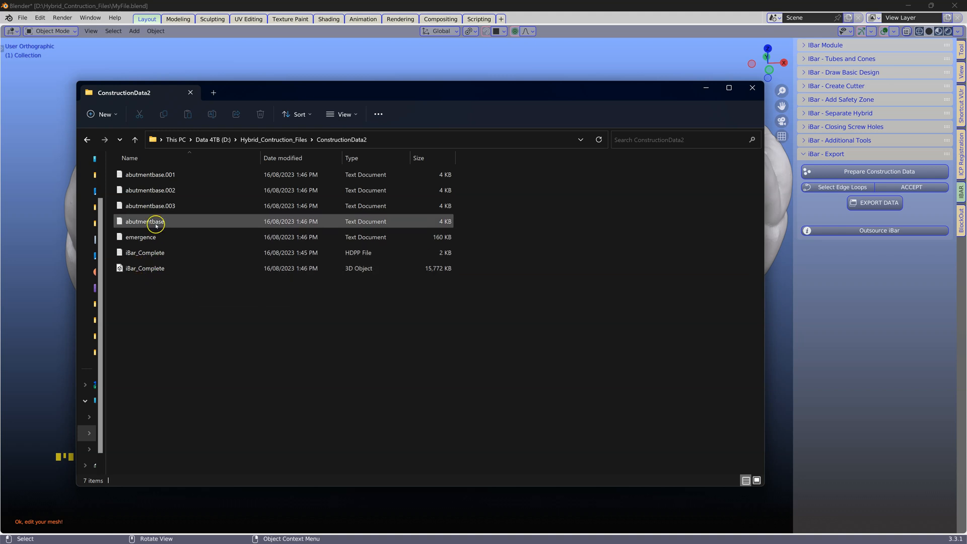
left_click(145, 252)
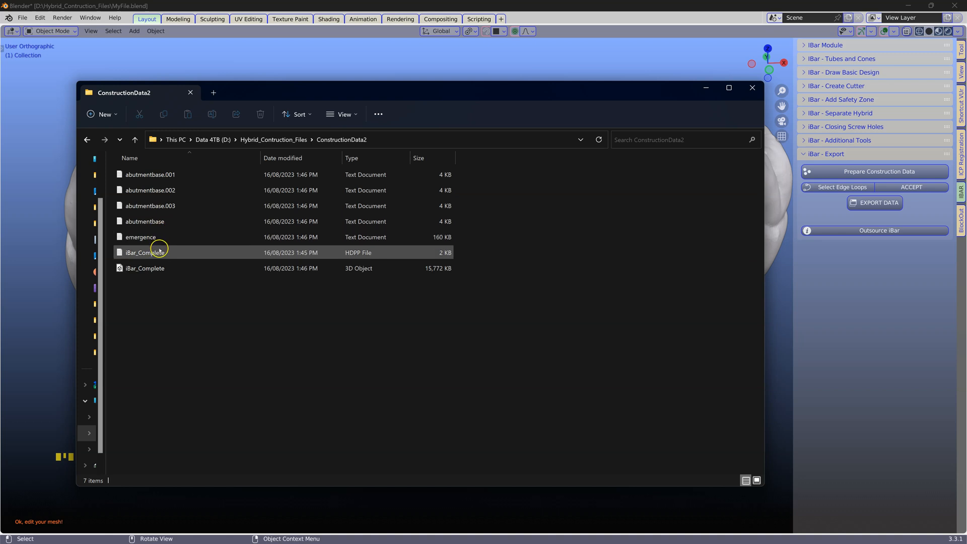